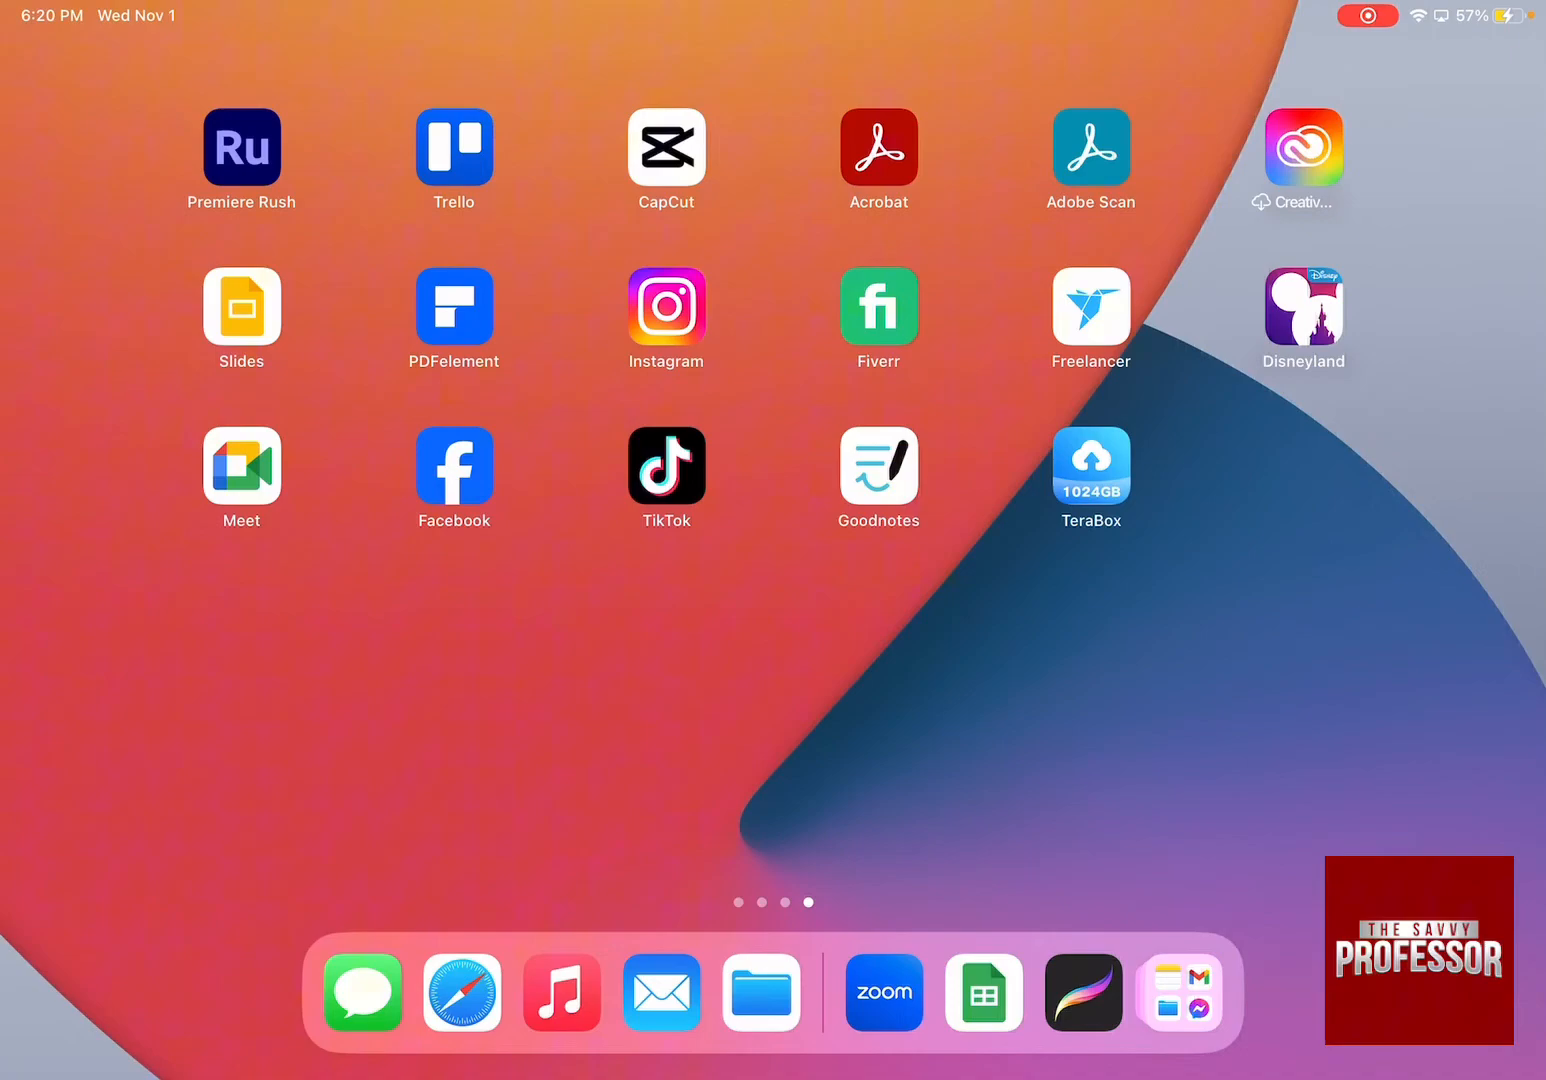
- Launch Zoom from the Dock to reach its welcome screen
{"action": "left_click", "coordinate": [881, 992]}
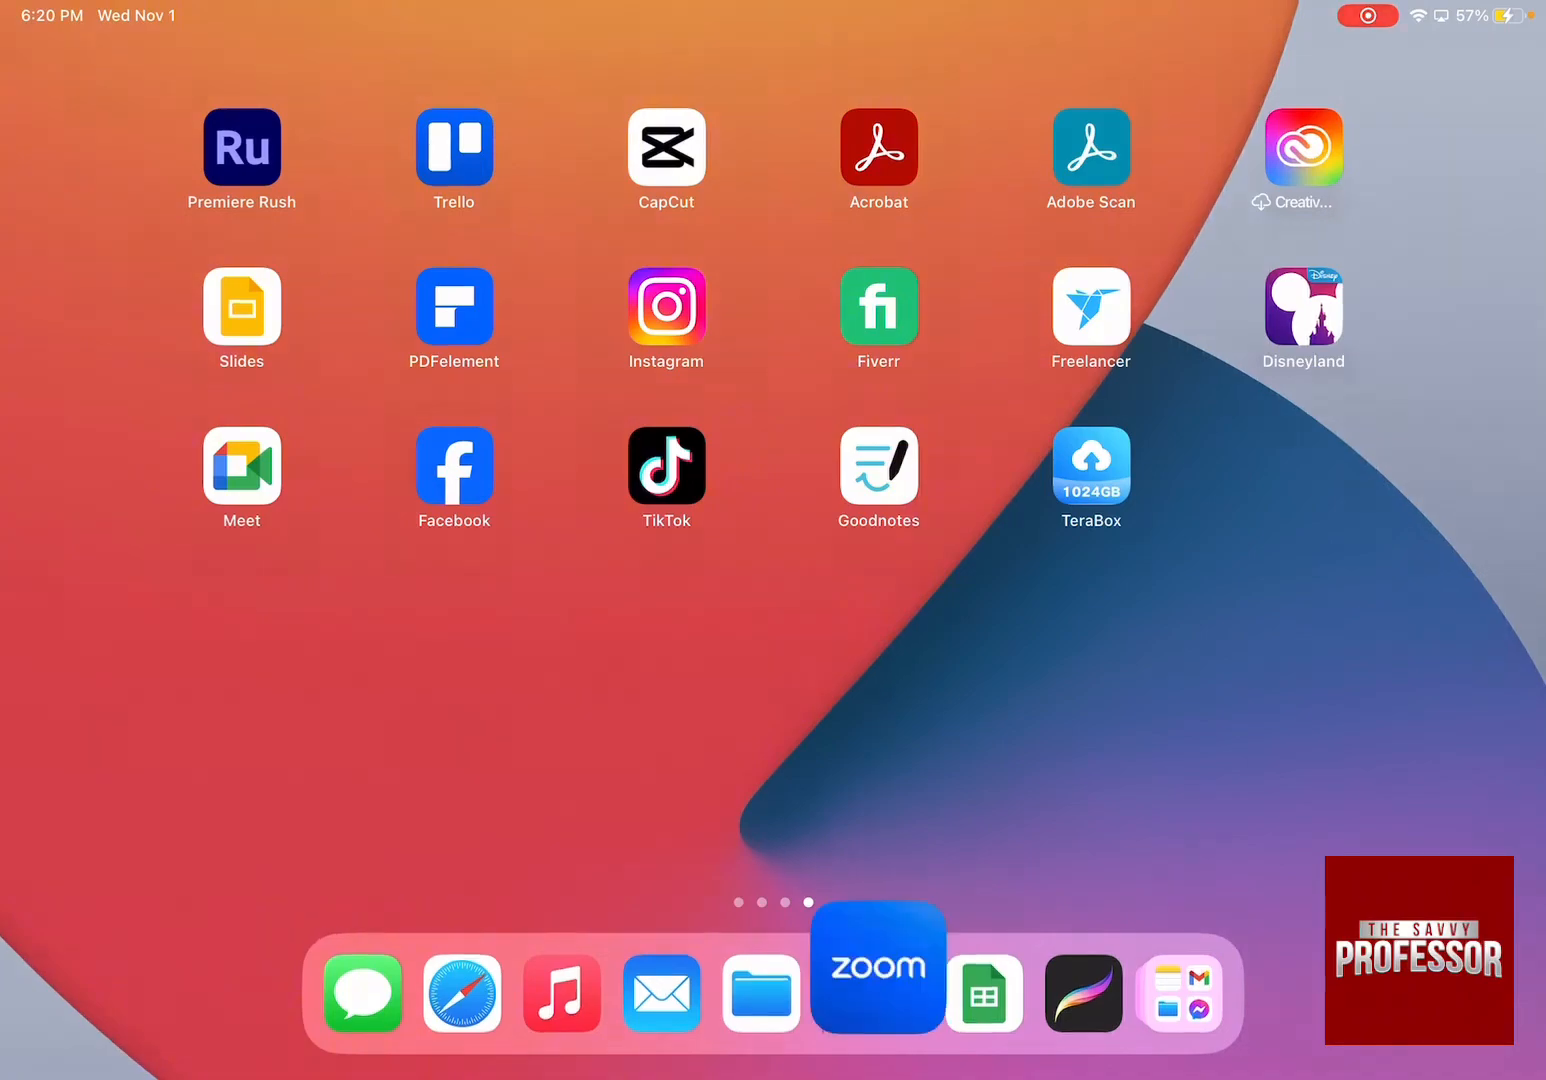
{"action": "left_click", "coordinate": [877, 967]}
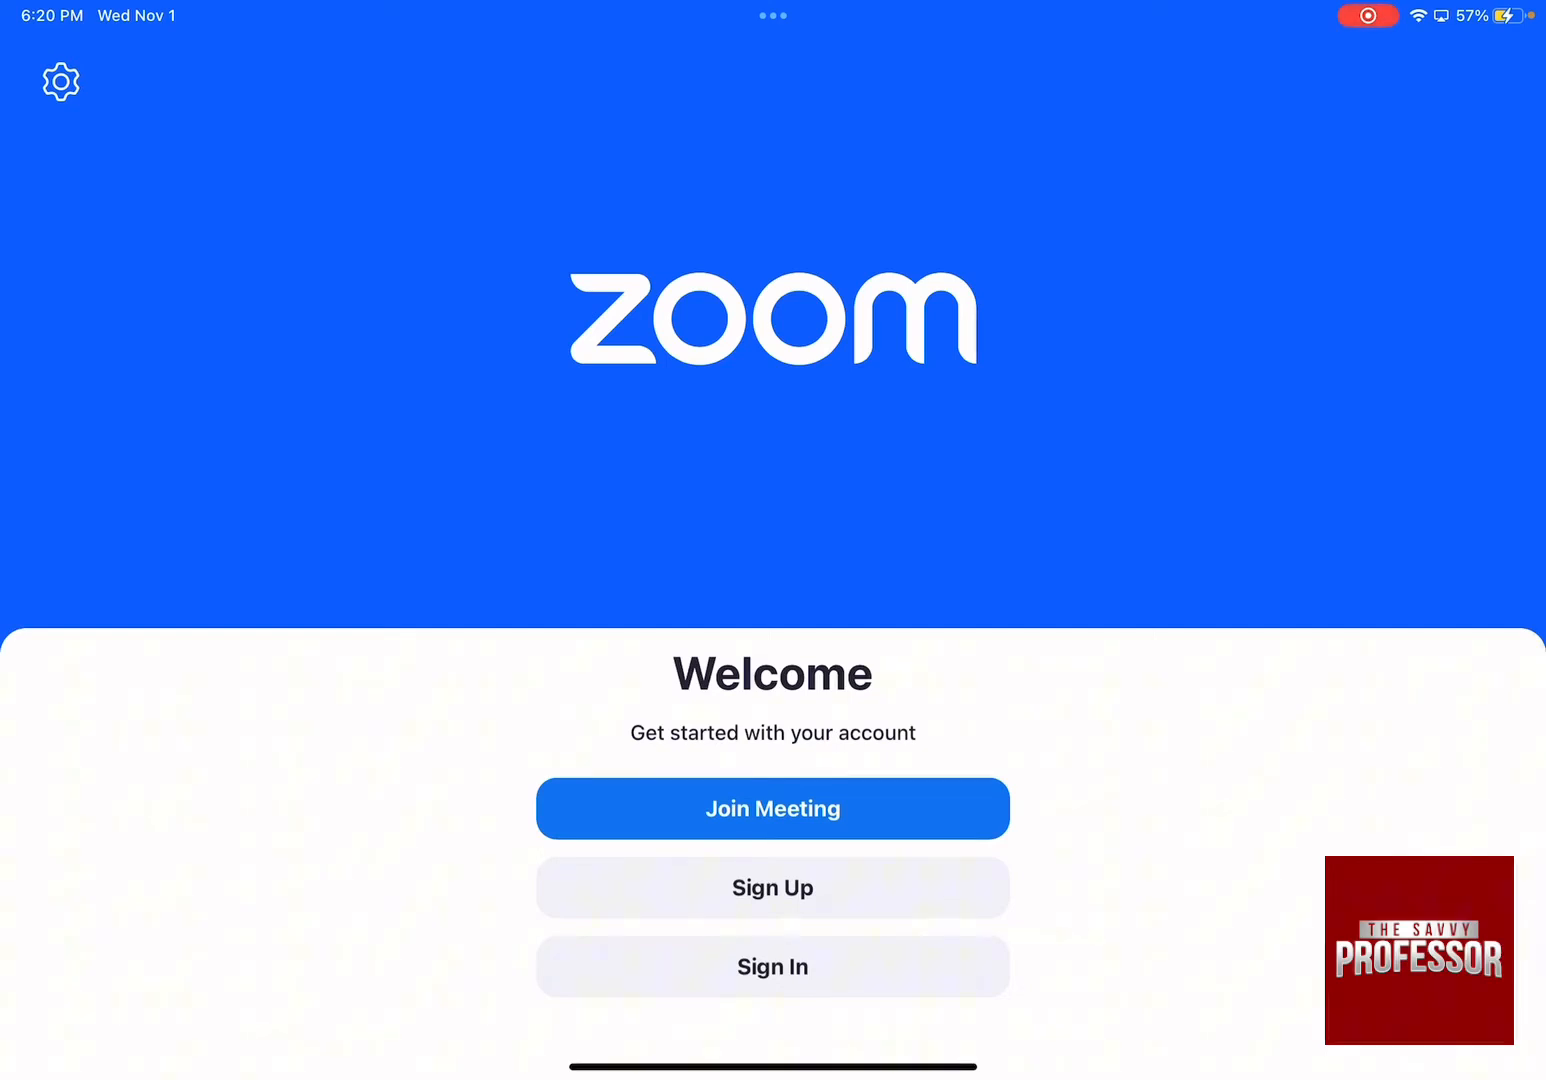
- Sign in from the Welcome screen to reach the Zoom home screen
{"action": "left_click", "coordinate": [772, 966]}
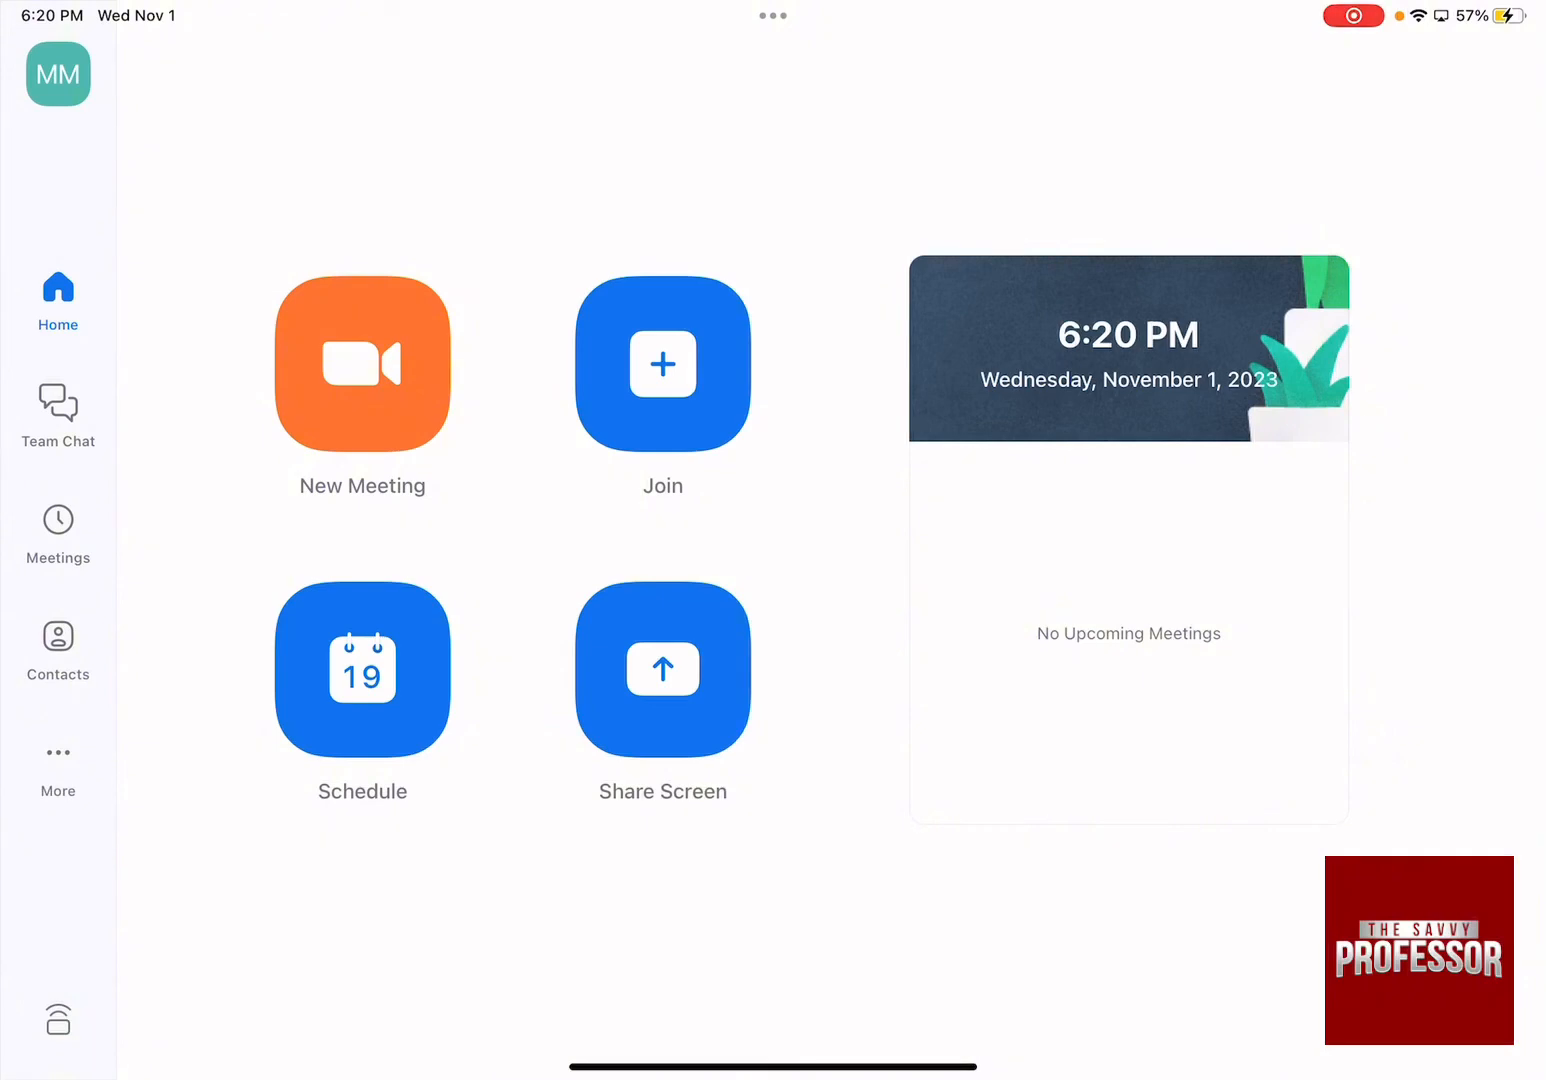
- Start a new meeting on the personal meeting ID with video off
{"action": "left_click", "coordinate": [362, 364]}
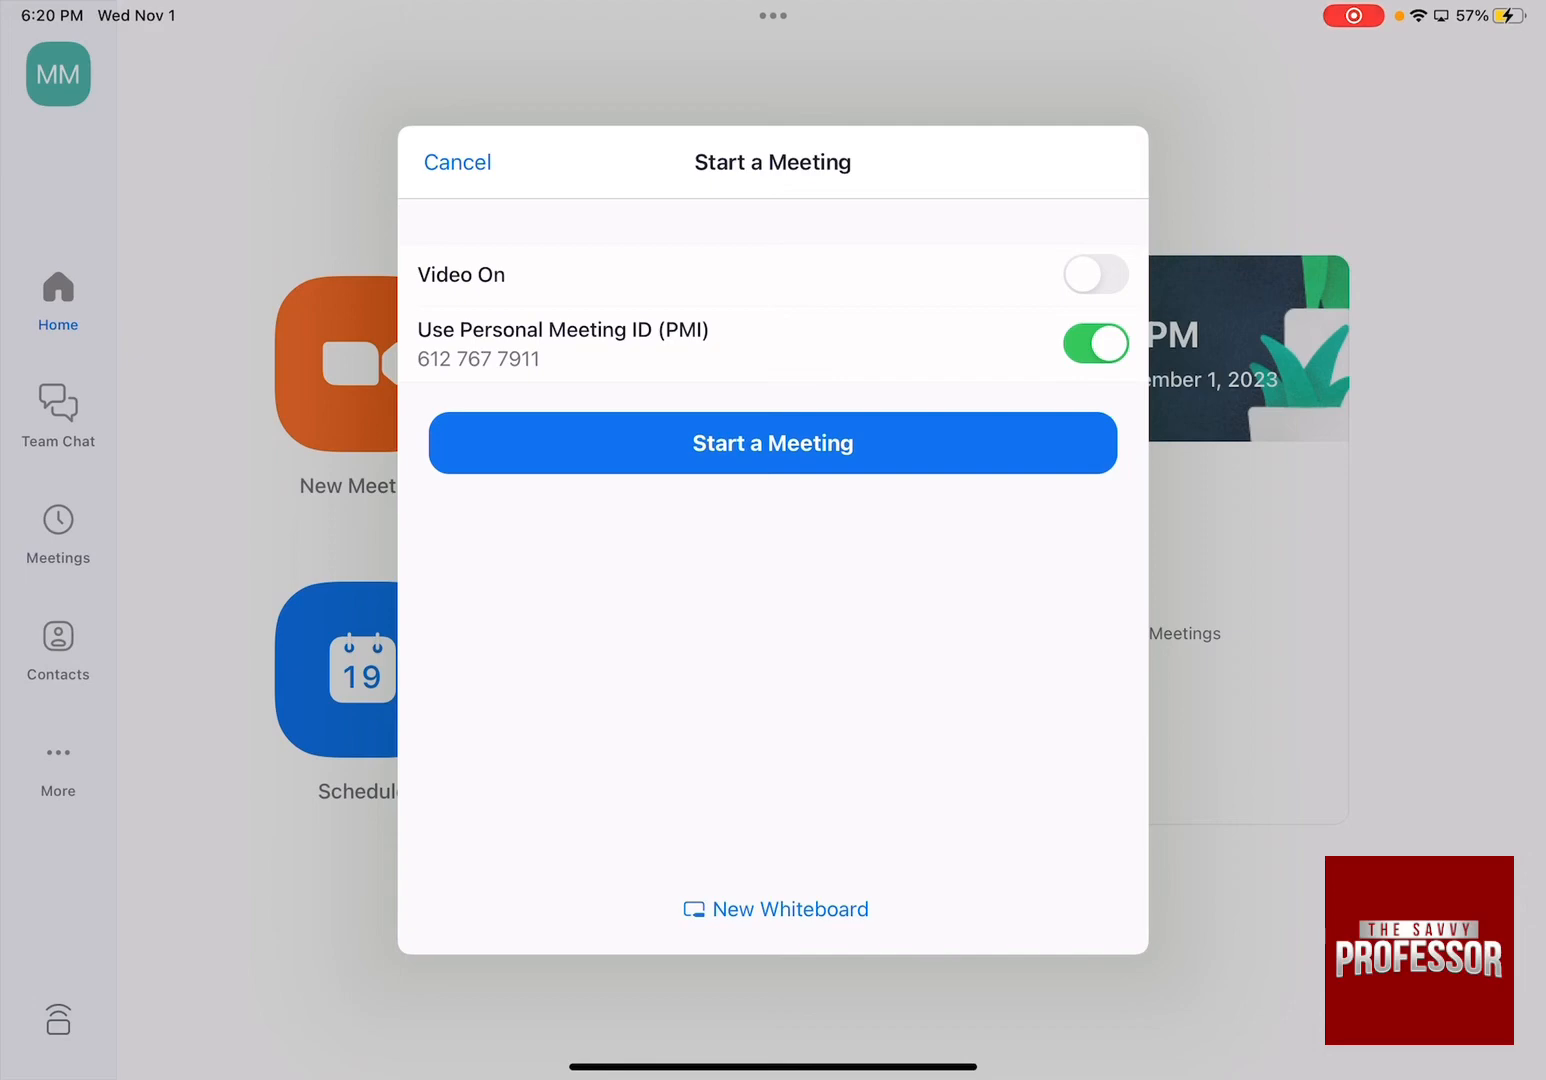
{"action": "left_click", "coordinate": [771, 443]}
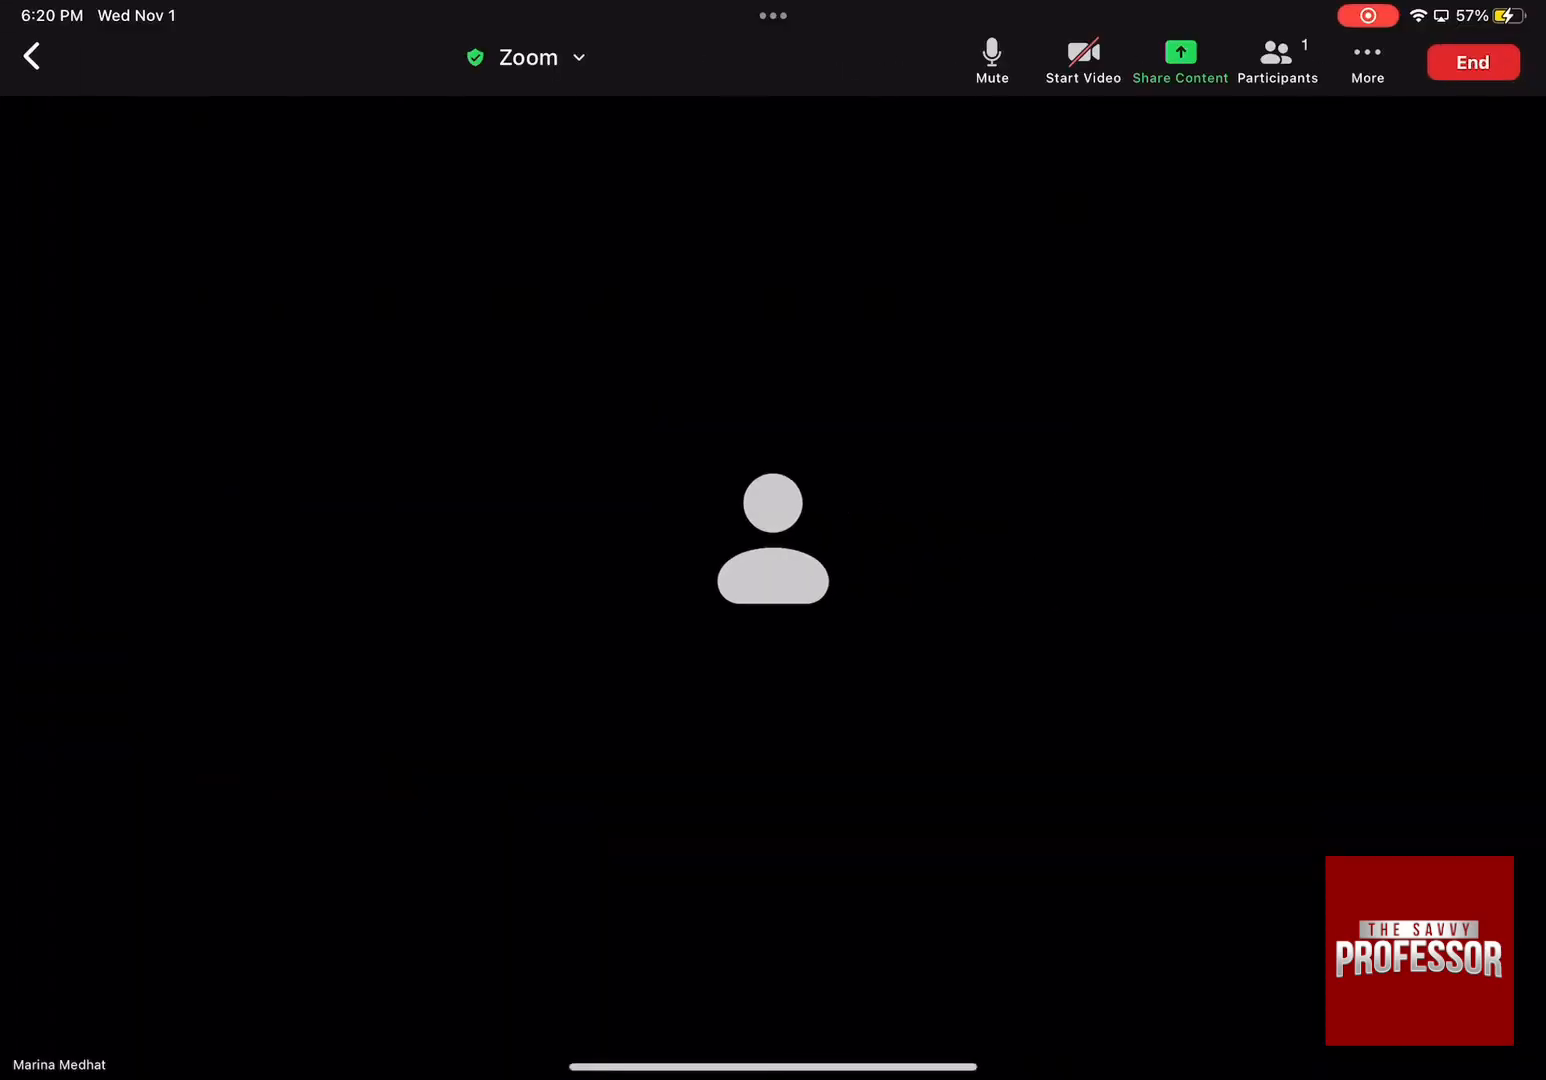
- Bring up the Join Audio prompt and choose No Audio
{"action": "left_click", "coordinate": [990, 60]}
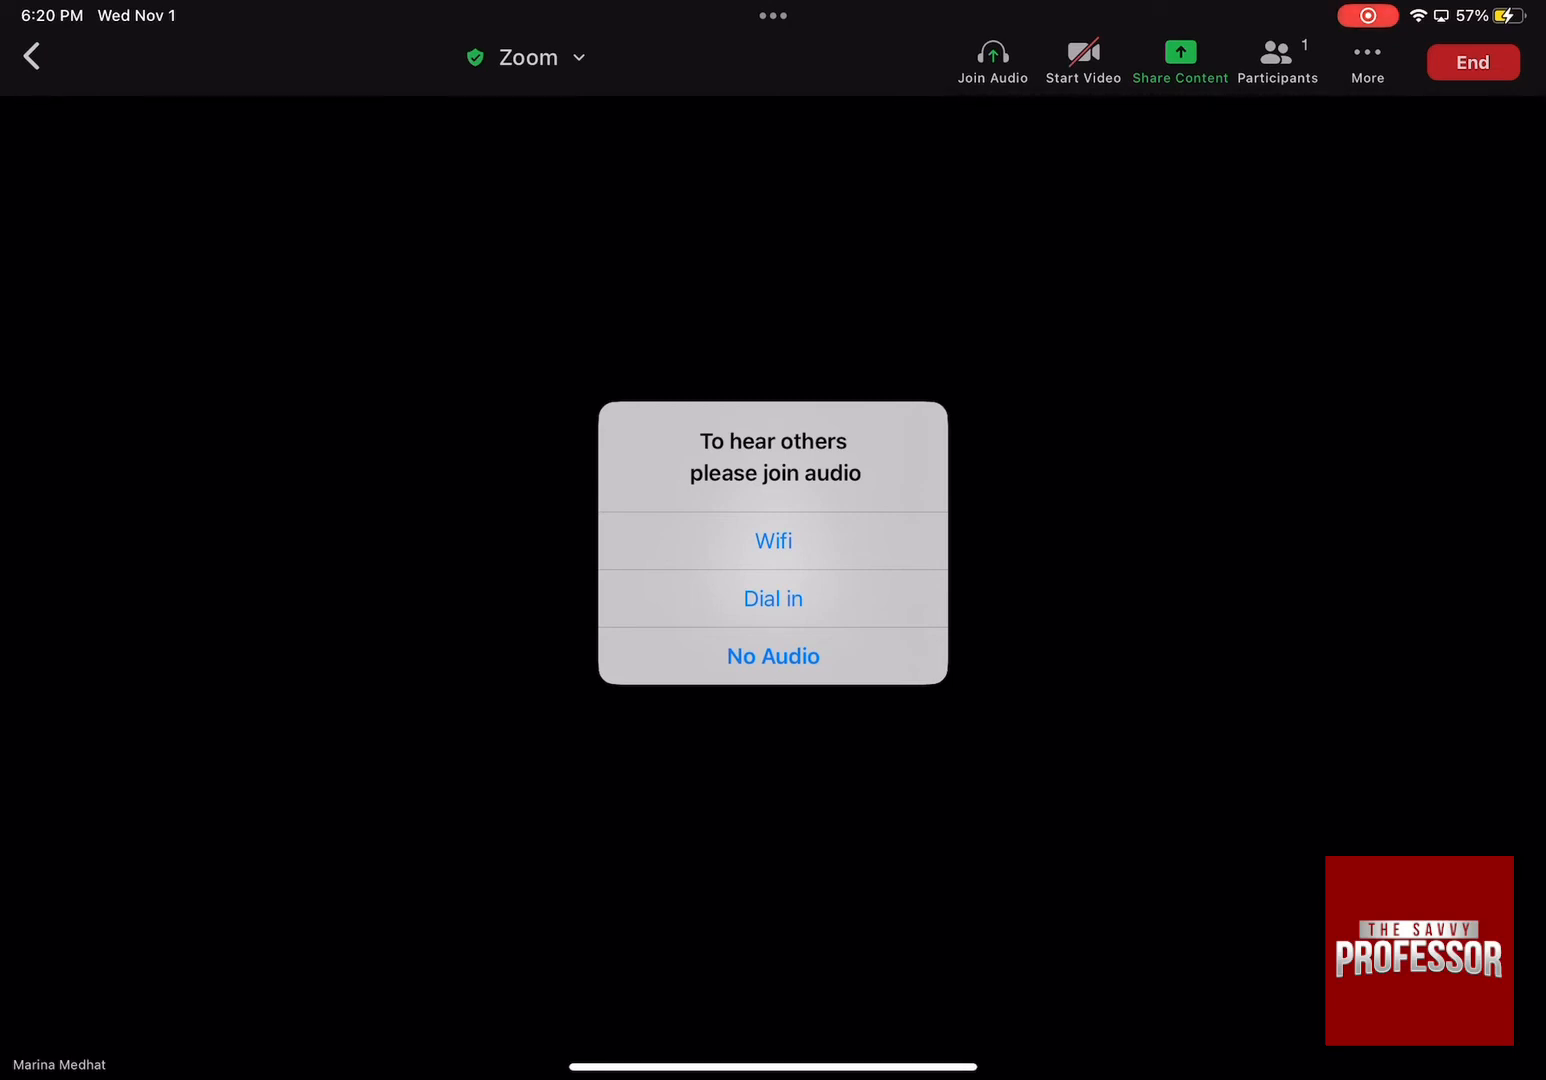
{"action": "left_click", "coordinate": [772, 656]}
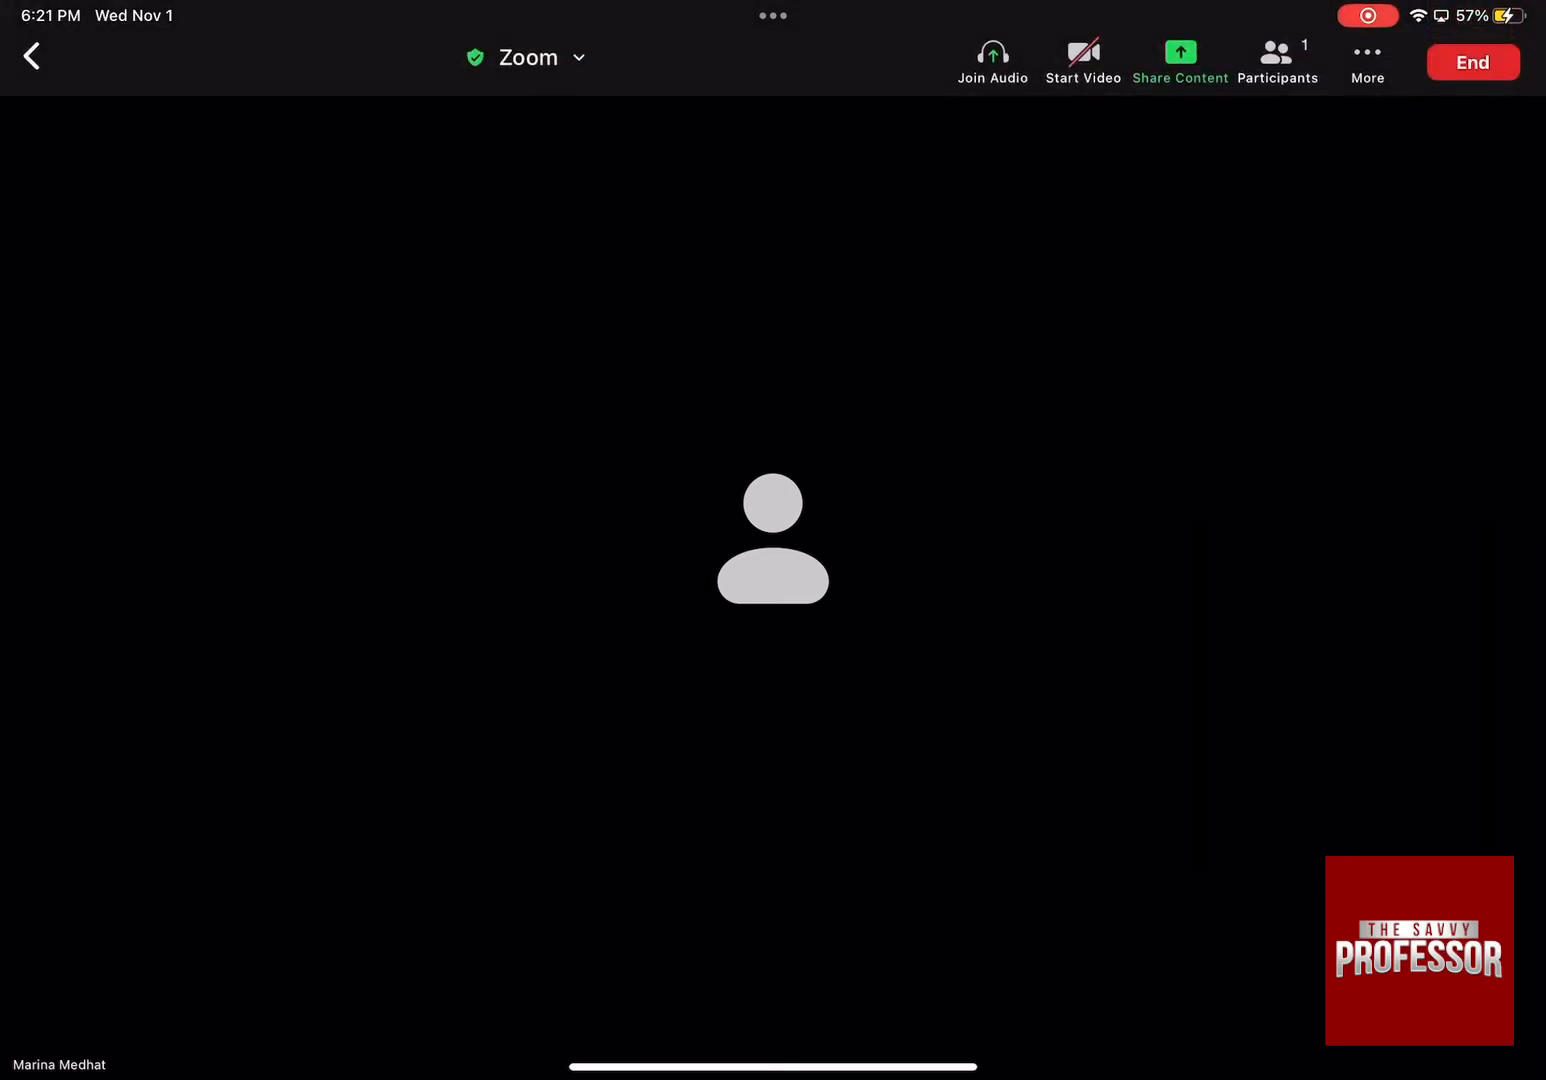
- Browse the Share Content options, then close the menu without sharing
{"action": "left_click", "coordinate": [1180, 60]}
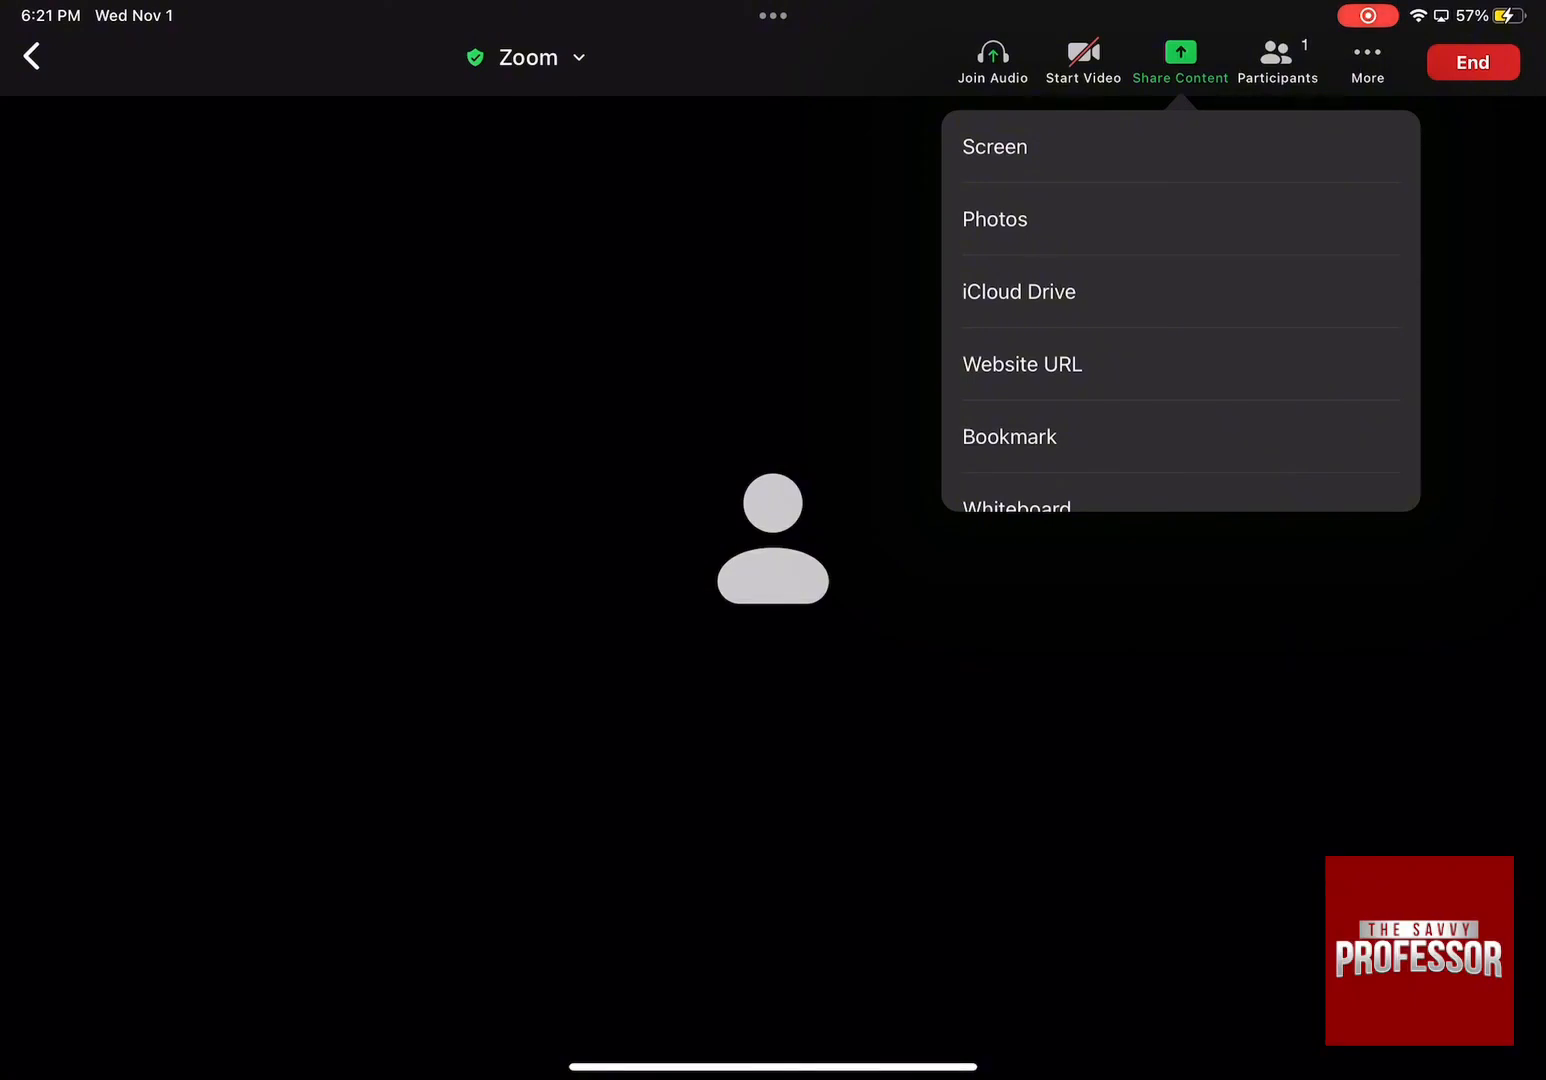
{"action": "scroll", "scroll_direction": "up", "scroll_amount": 3}
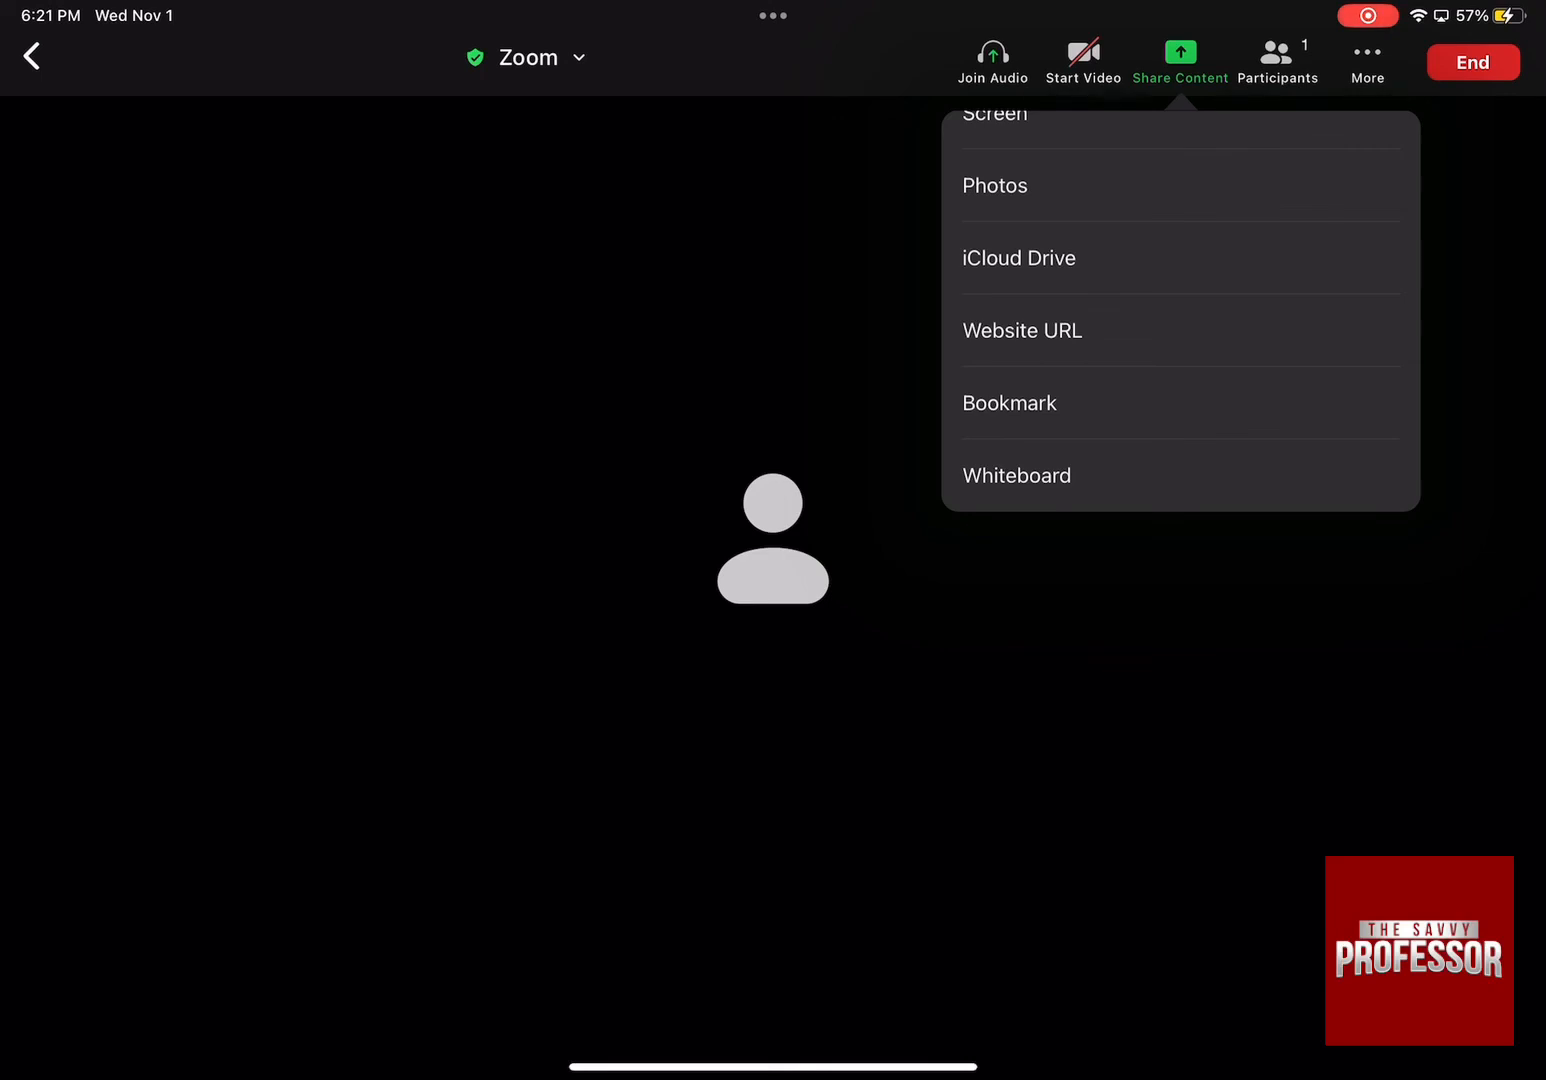
{"action": "left_click", "coordinate": [1277, 60]}
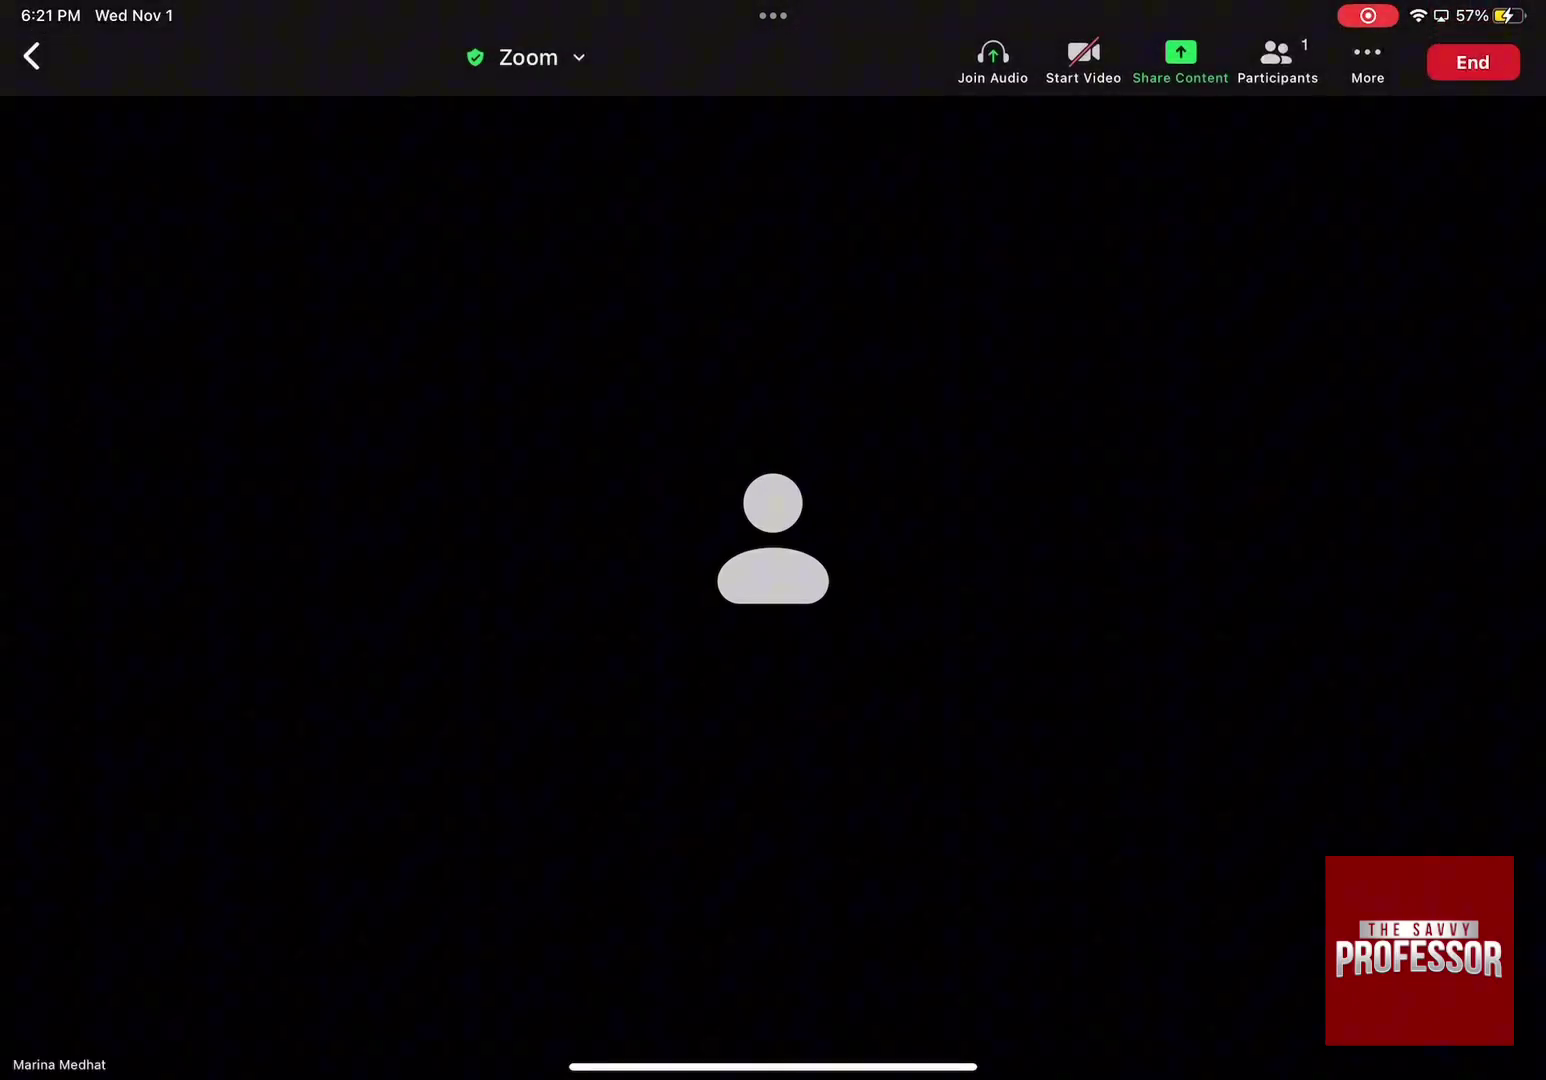
- End the meeting for all participants
{"action": "left_click", "coordinate": [1471, 62]}
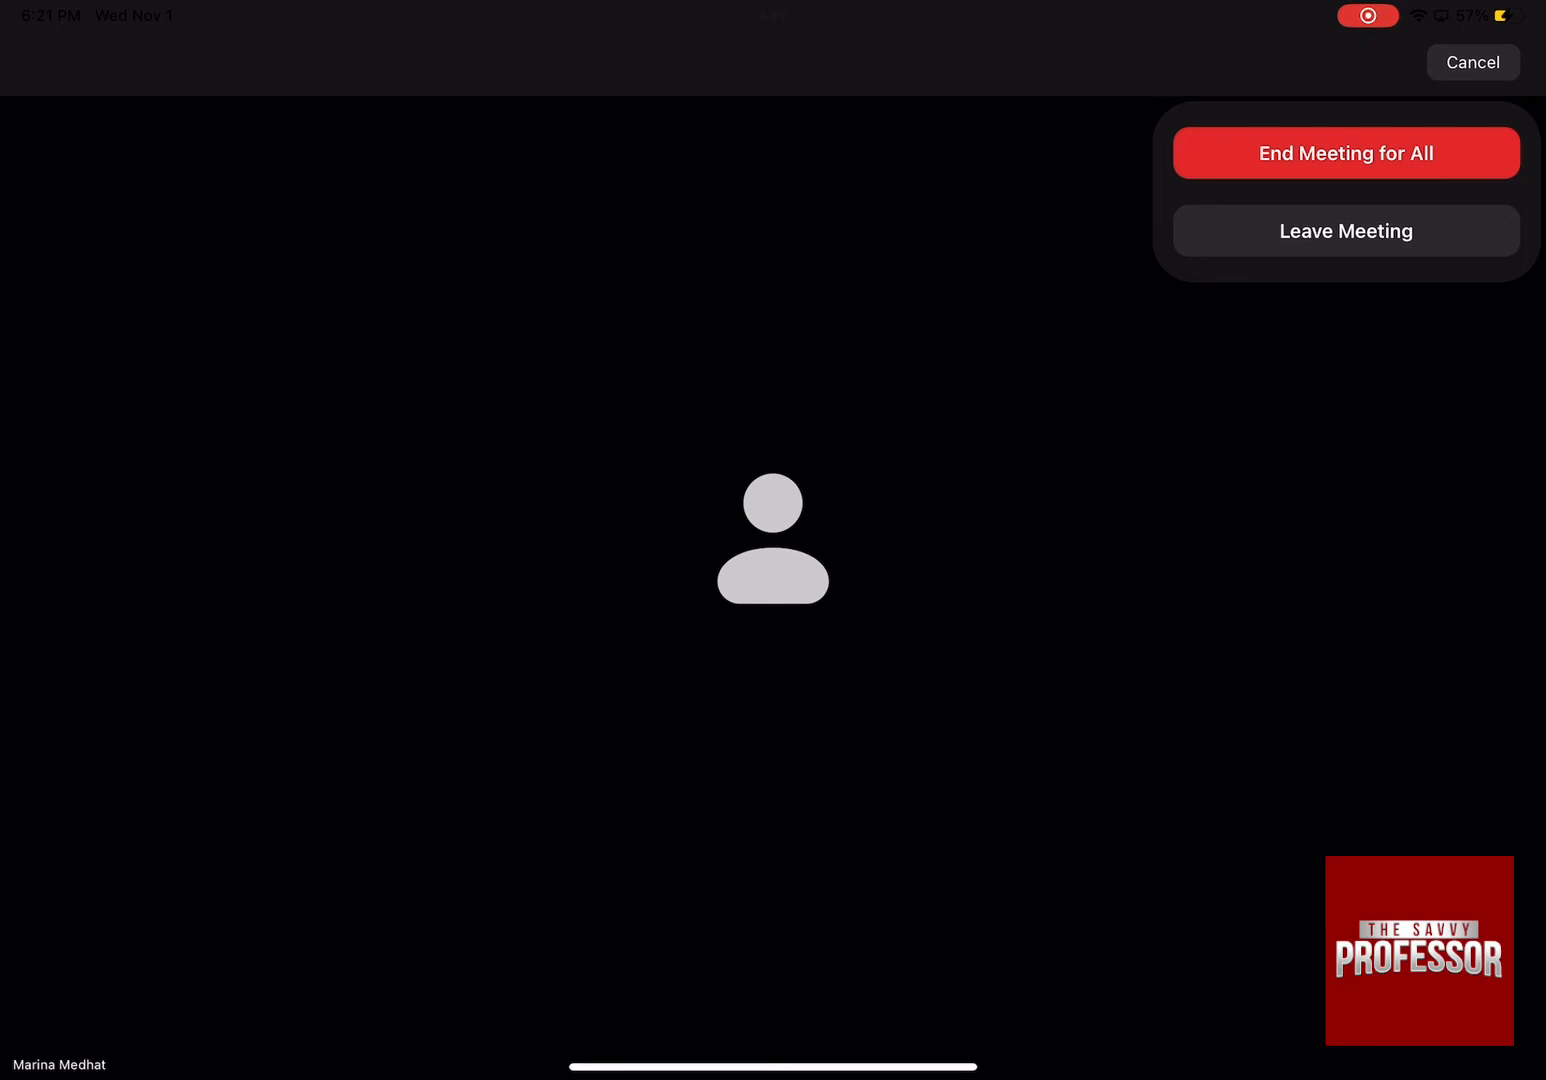
{"action": "left_click", "coordinate": [1345, 231]}
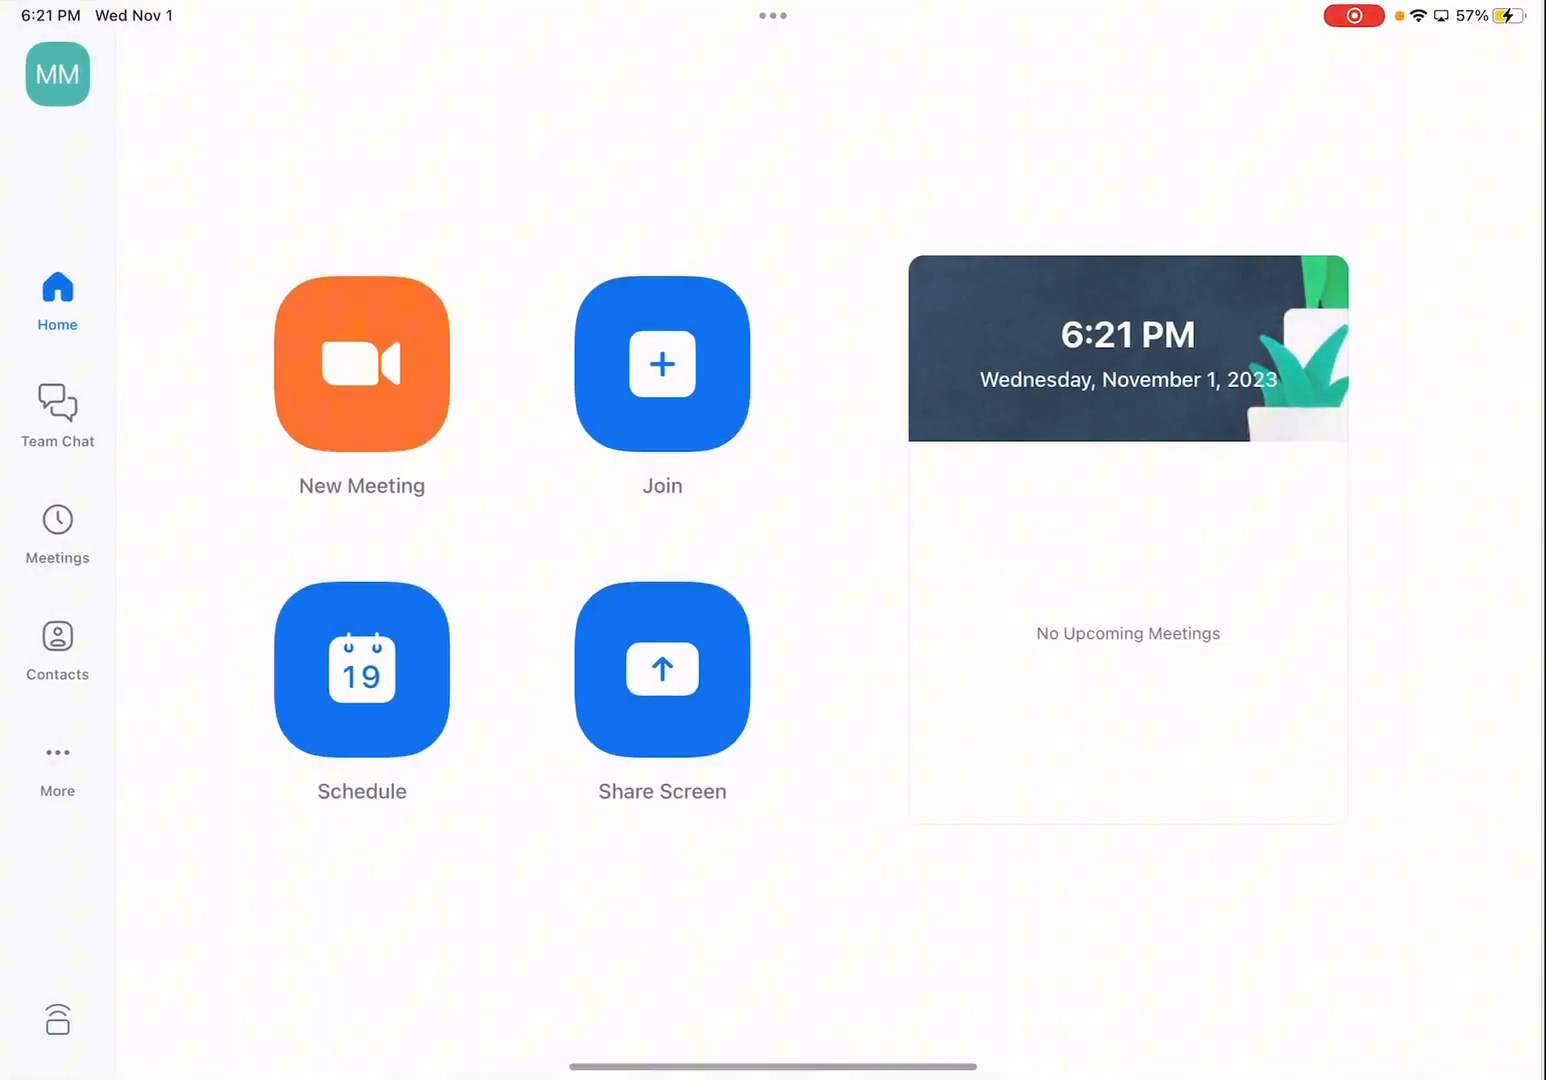